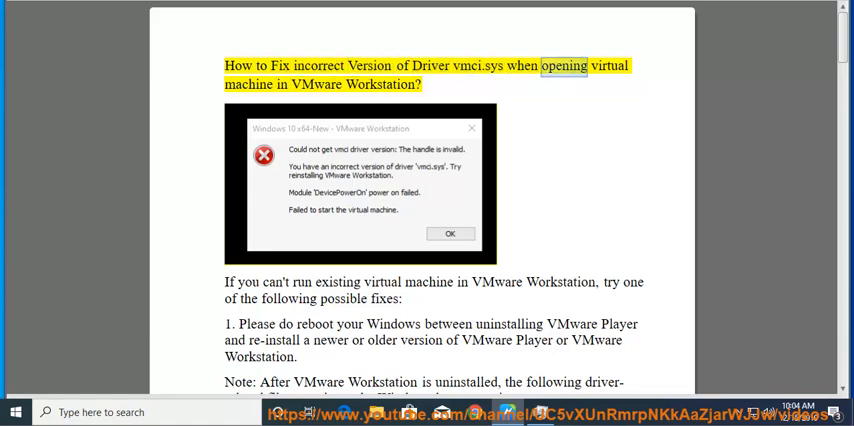
Step: Select the first fix paragraph in the guide and move to File Explorer's drivers folder
double_click(384, 84)
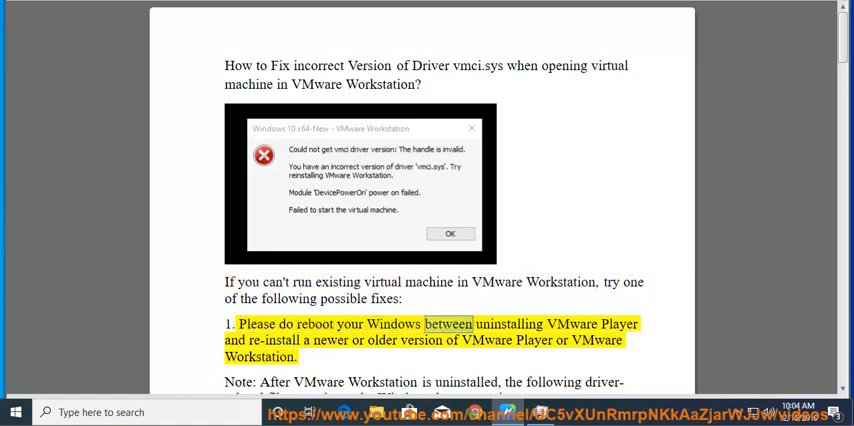
double_click(274, 340)
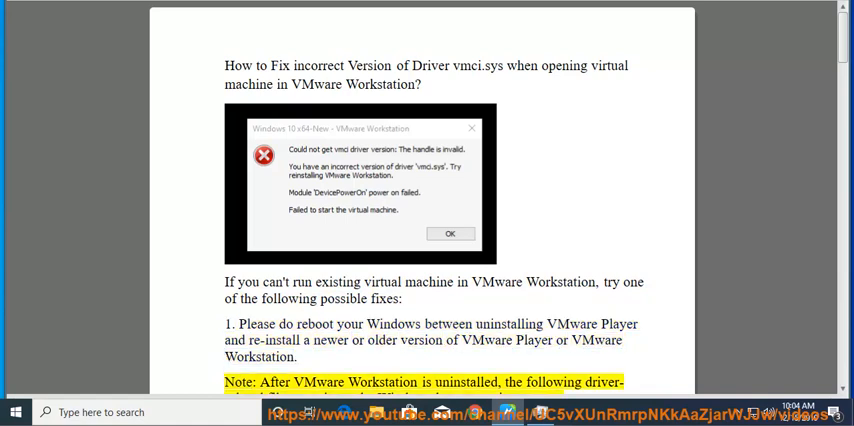
drag(284, 324, 296, 356)
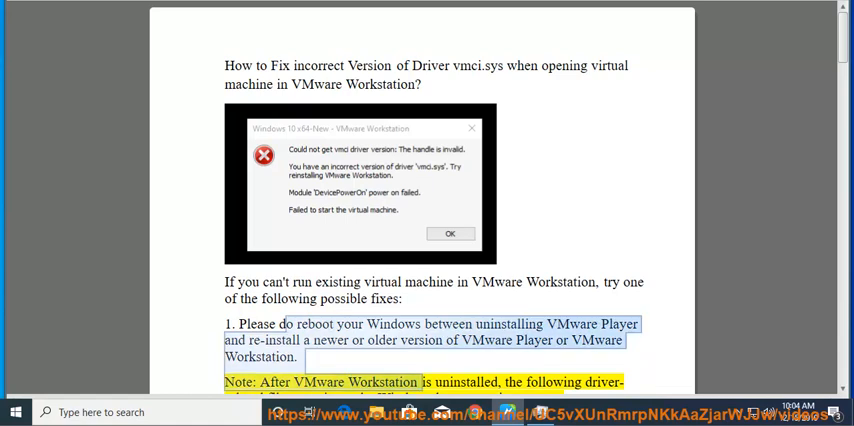
click(14, 412)
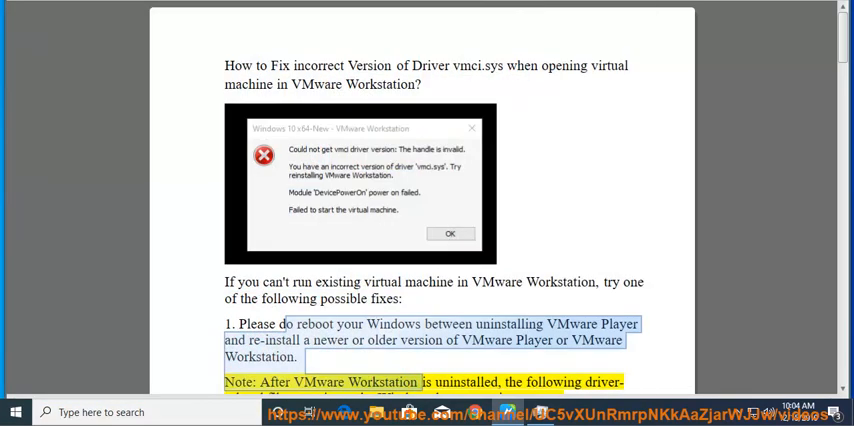
Step: Locate and select vmci.sys in C:\Windows\System32\drivers, then return to the Word guide
scroll(down, 3)
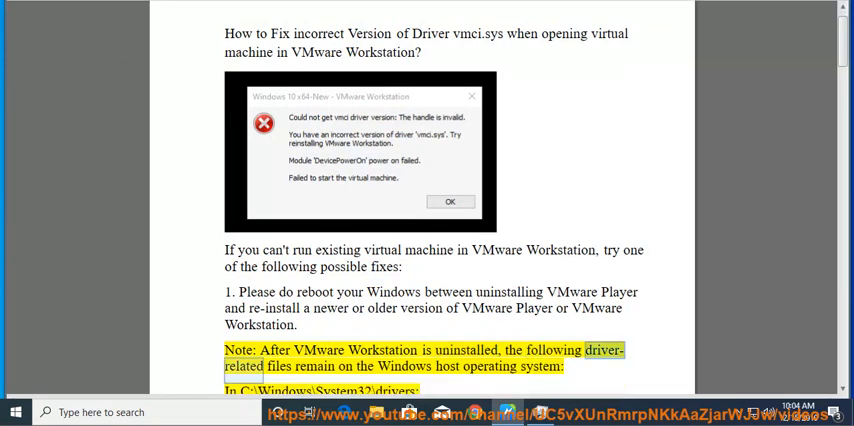
scroll(down, 3)
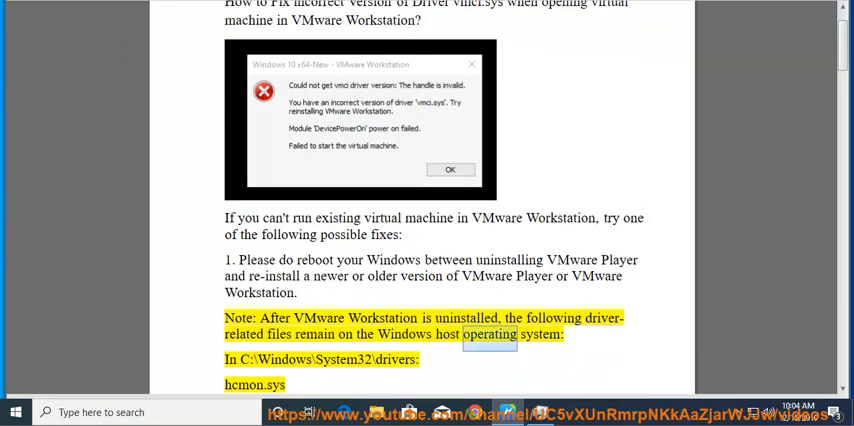
scroll(down, 3)
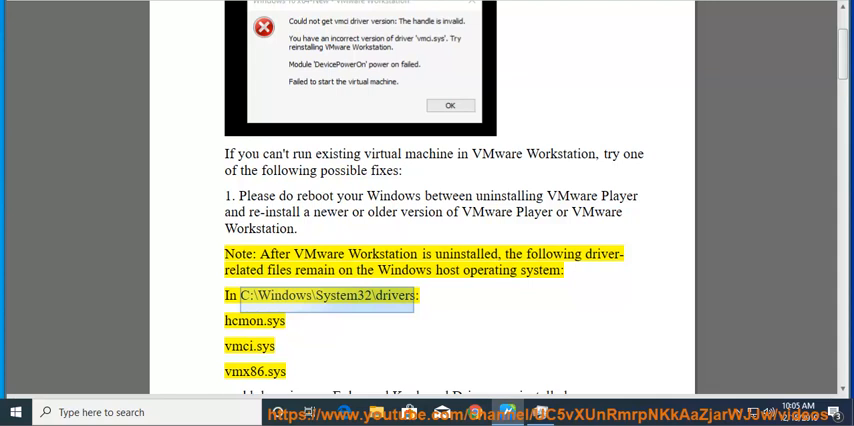
scroll(down, 3)
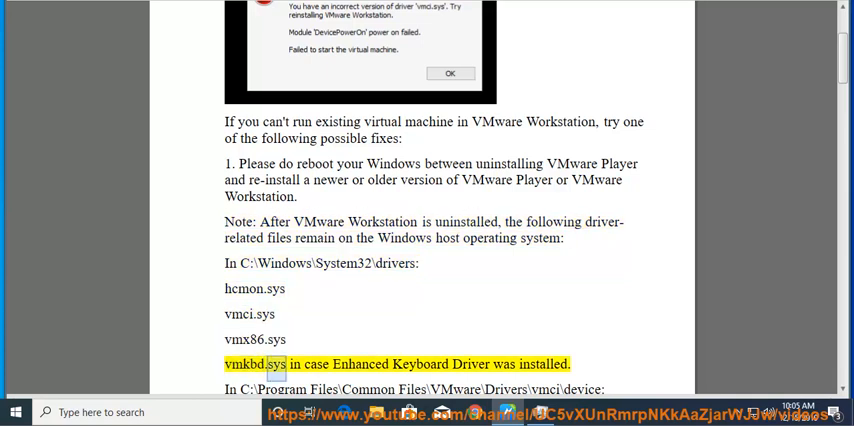
scroll(down, 3)
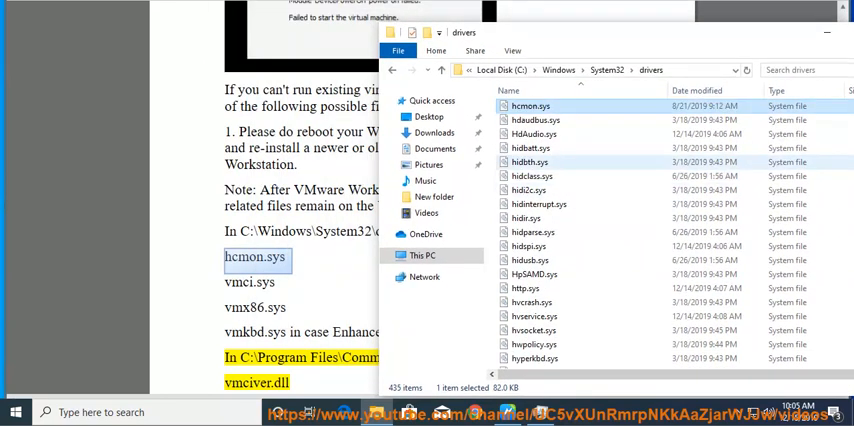
mouse_move(530, 106)
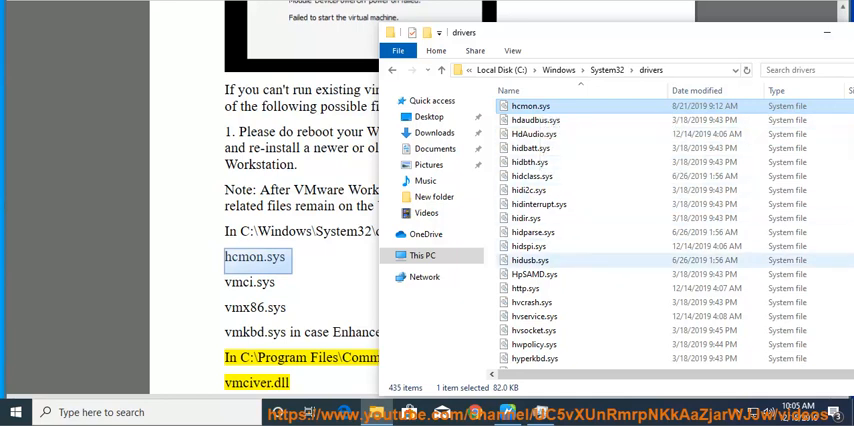
scroll(down, 3)
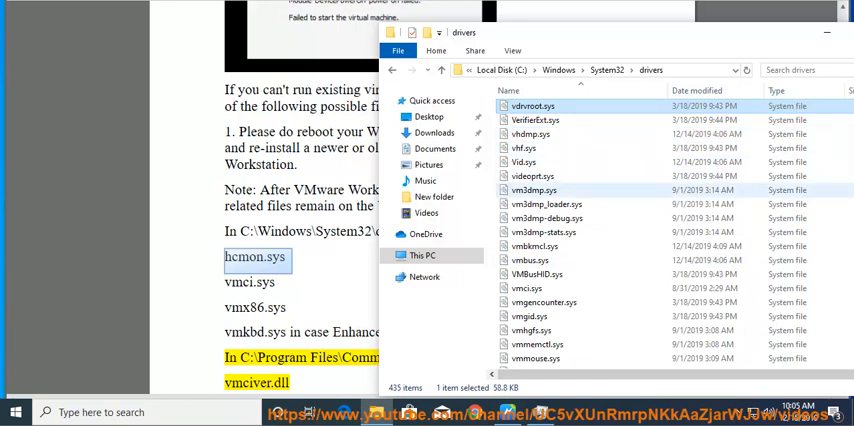
click(528, 288)
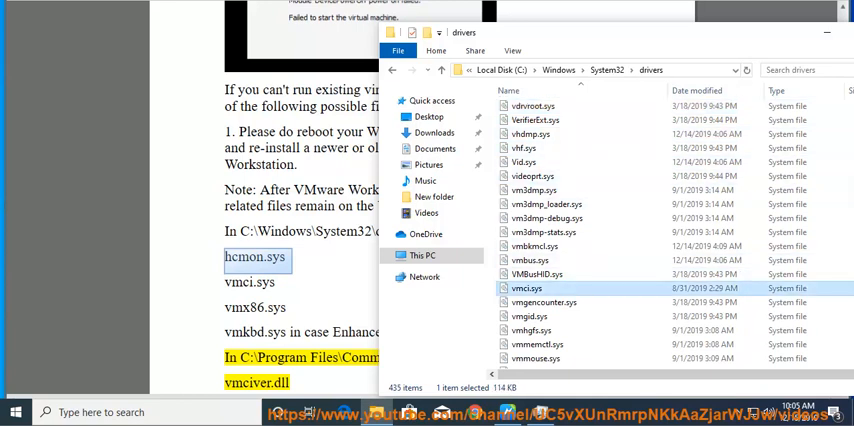
mouse_move(528, 288)
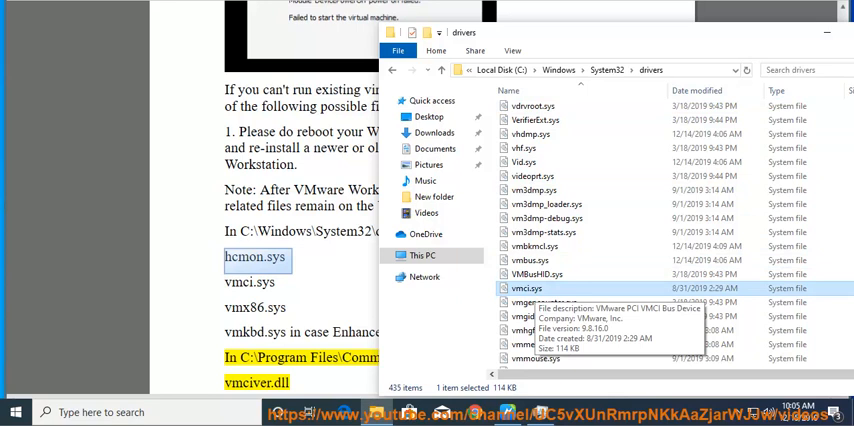
click(826, 32)
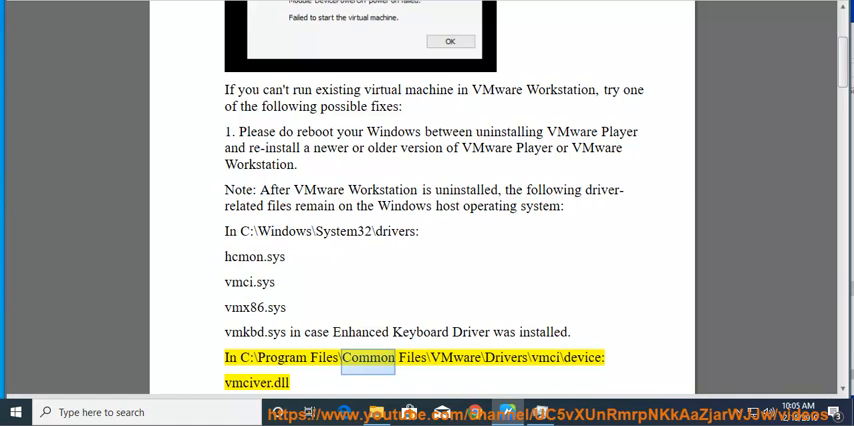
scroll(down, 3)
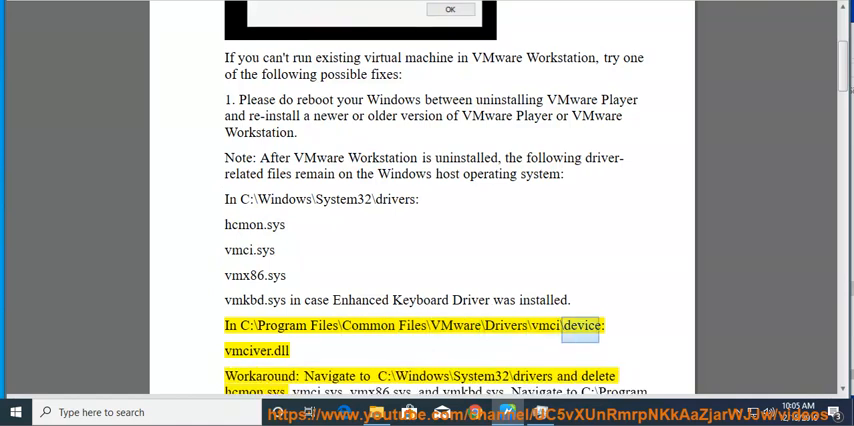
scroll(down, 3)
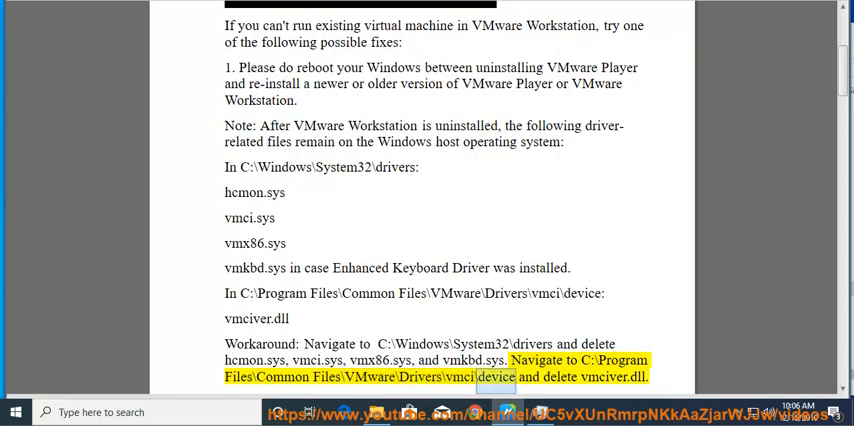
scroll(down, 3)
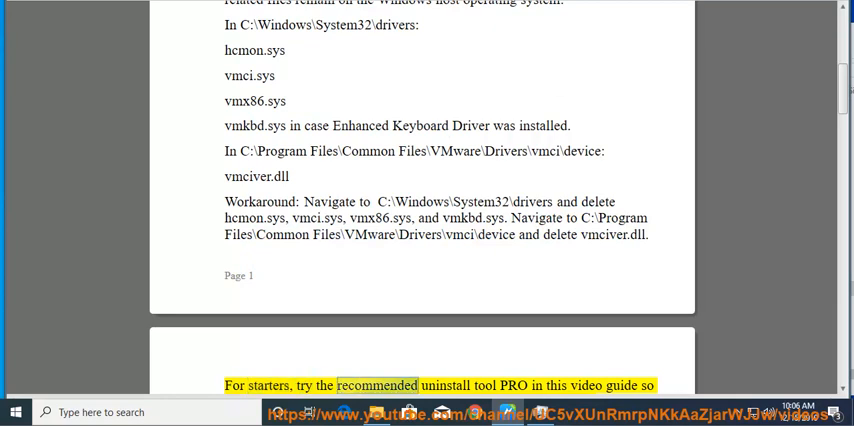
scroll(down, 3)
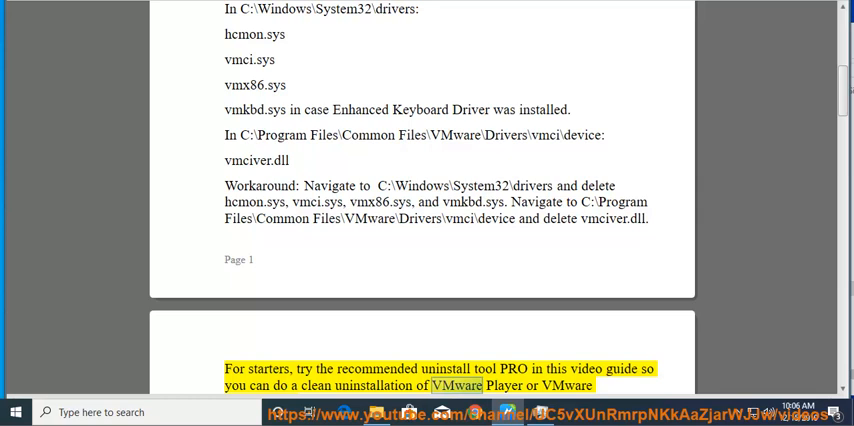
scroll(down, 3)
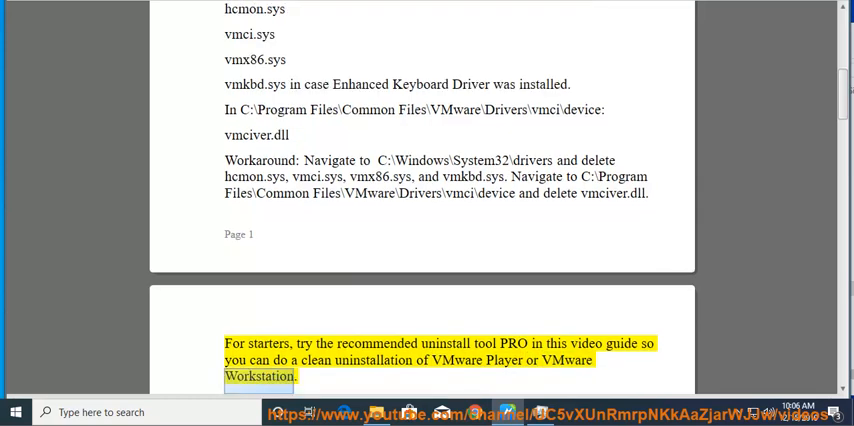
Step: Follow Read Aloud through the vmci0.present = FALSE workaround, highlighting the setting line
scroll(down, 3)
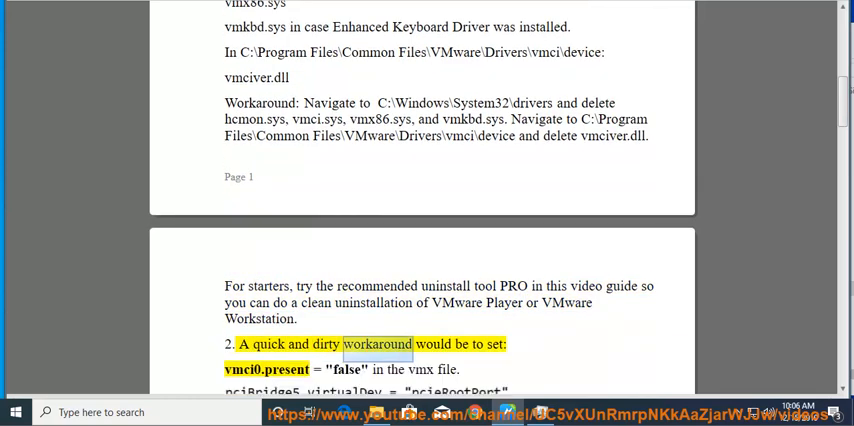
scroll(down, 3)
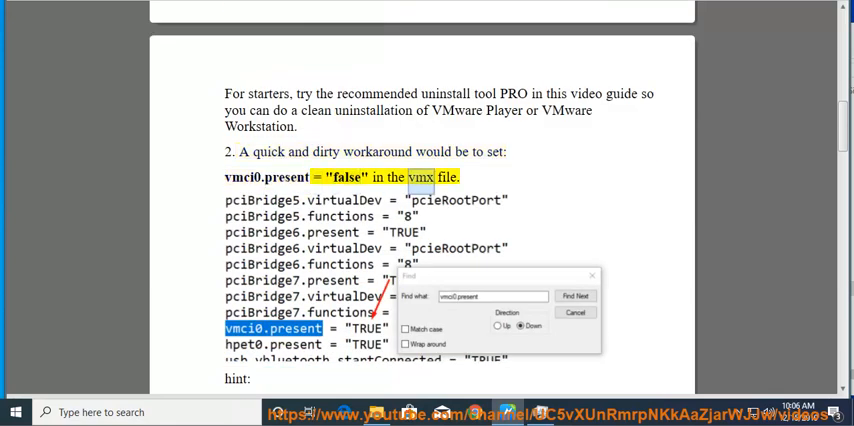
scroll(down, 3)
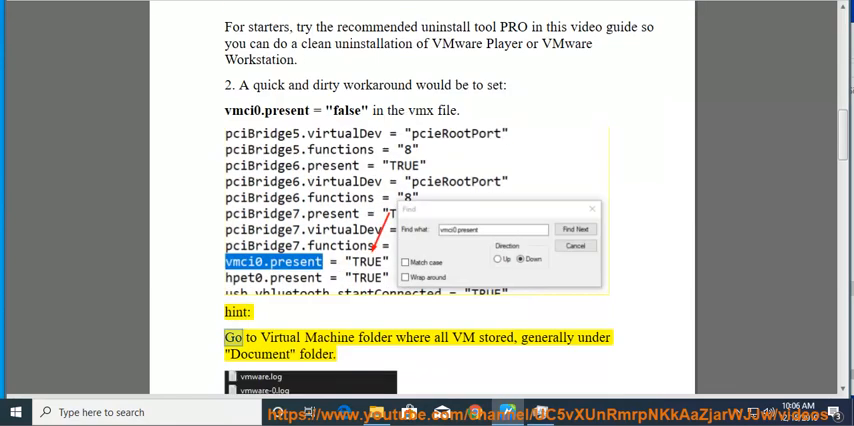
scroll(down, 3)
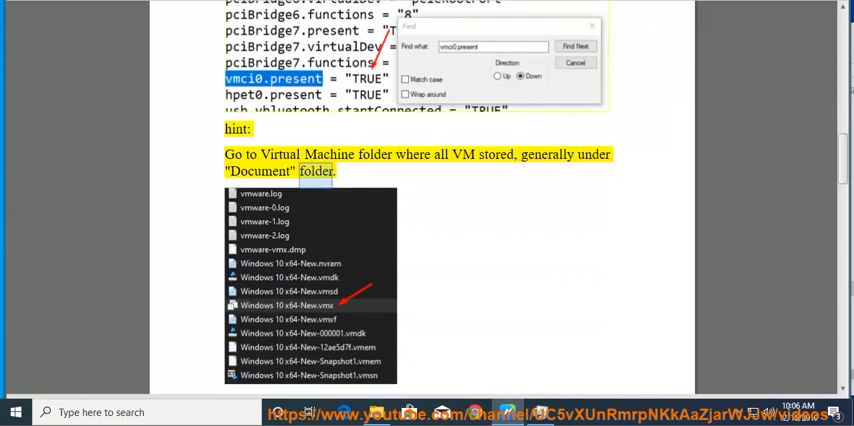
scroll(down, 3)
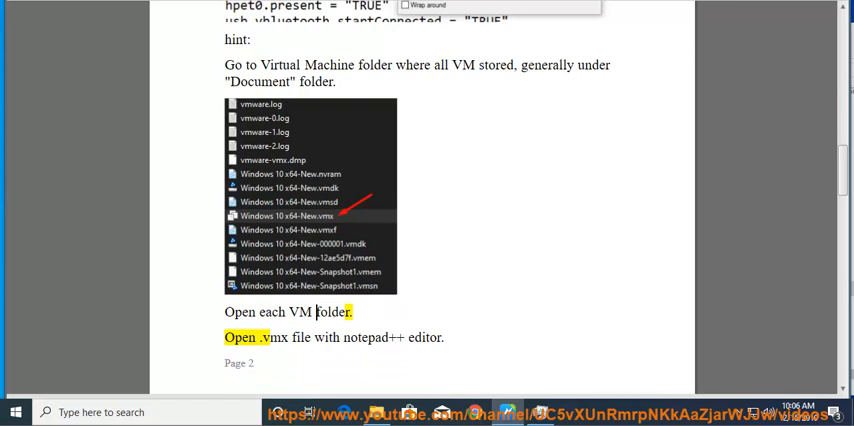
drag(268, 336, 442, 336)
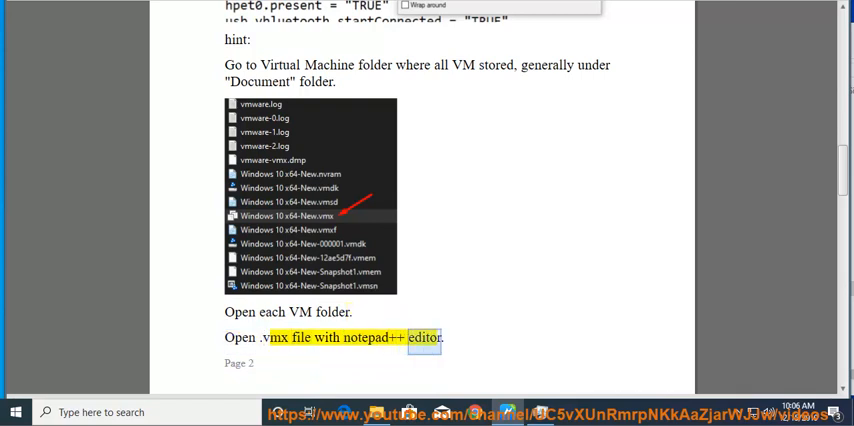
Step: Continue through the .vmx editing and save steps to the start of step 3 on backup
scroll(down, 3)
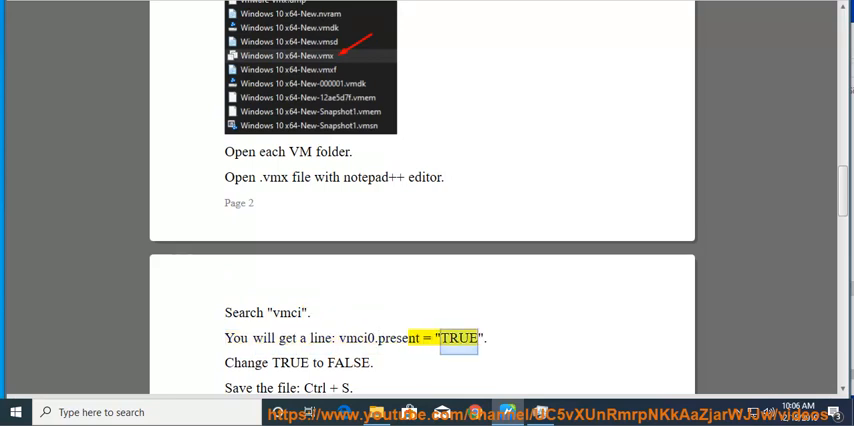
scroll(down, 3)
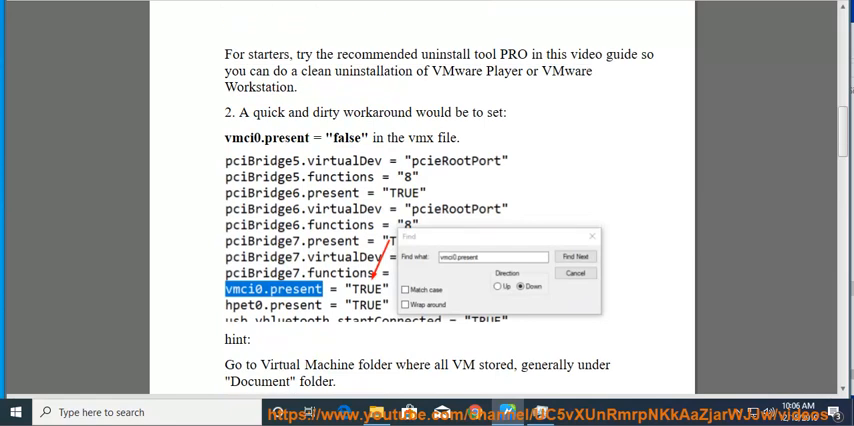
scroll(down, 3)
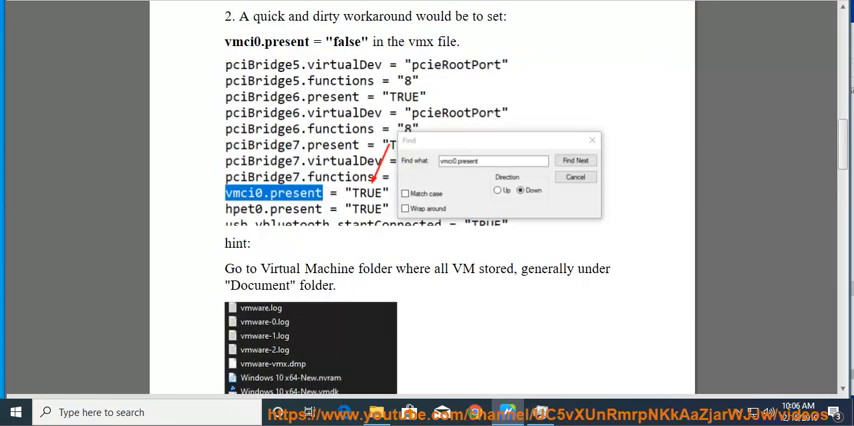
scroll(down, 3)
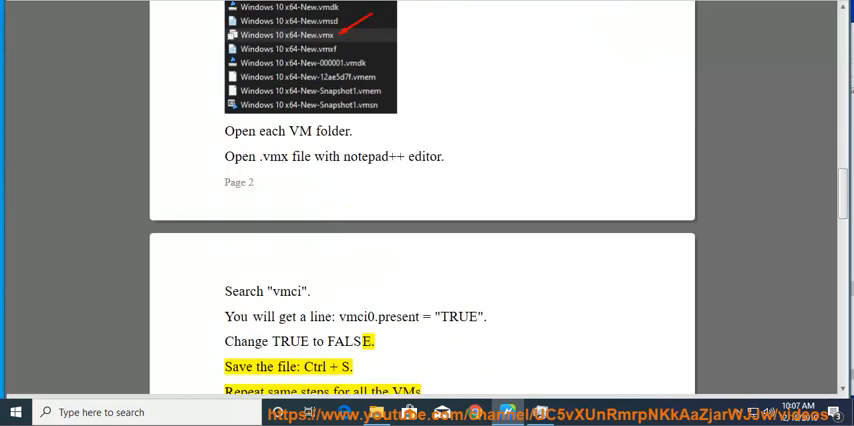
scroll(down, 3)
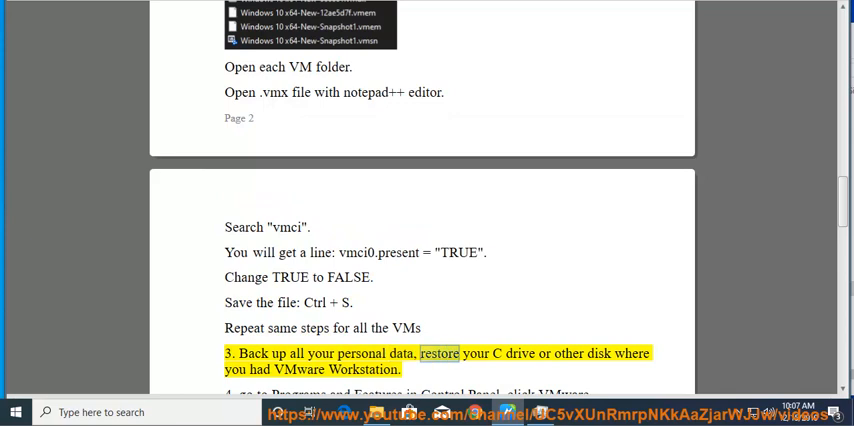
Step: Read steps 3 and 4 on backing up data and repairing VMware from Programs and Features
double_click(298, 368)
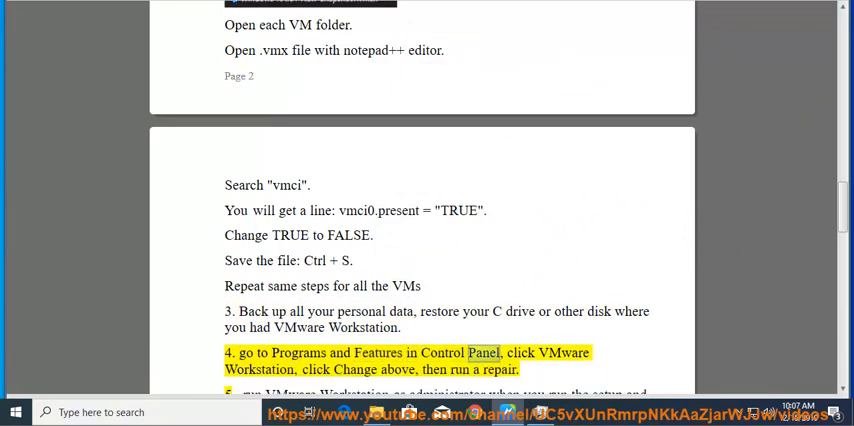
double_click(354, 368)
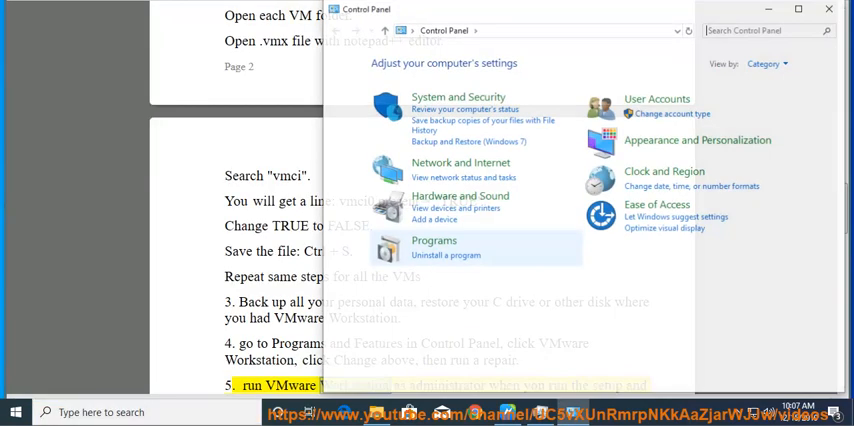
Step: Run Repair on VMware Workstation Pro from Programs and Features and finish the interrupted setup wizard
click(432, 240)
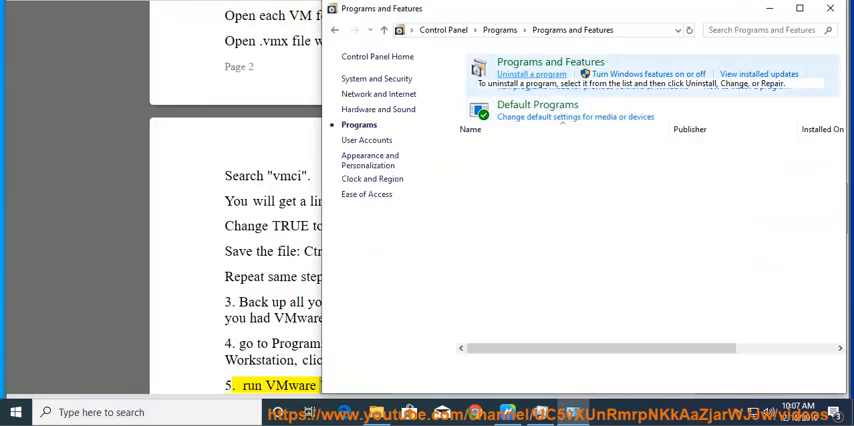
click(532, 74)
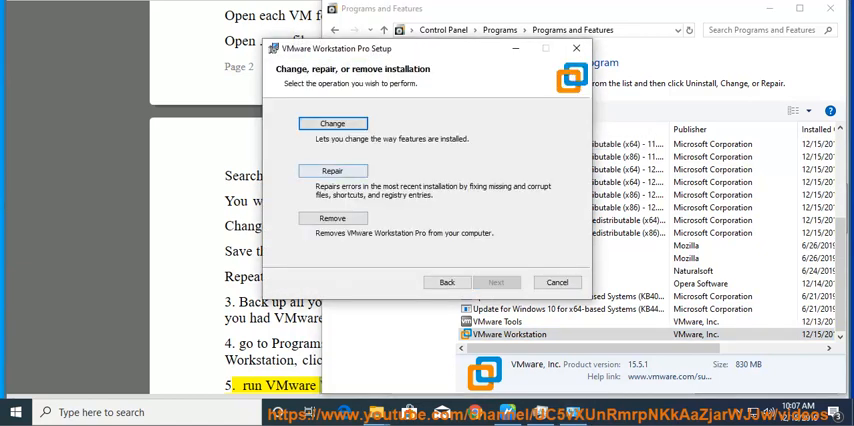
click(332, 170)
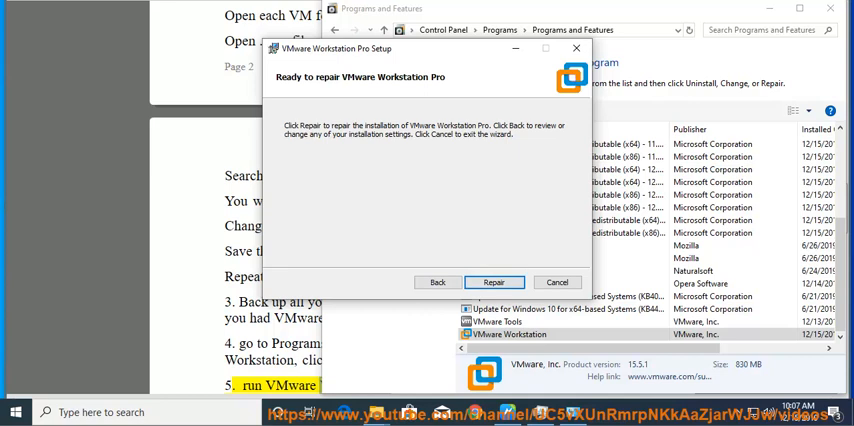
click(556, 280)
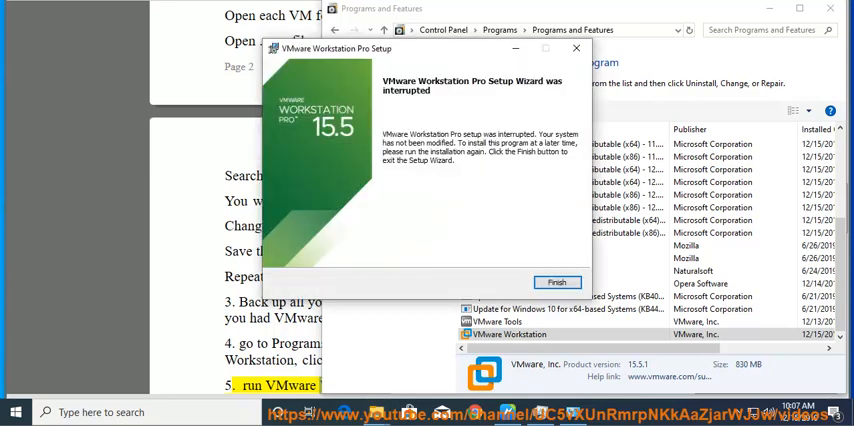
click(556, 280)
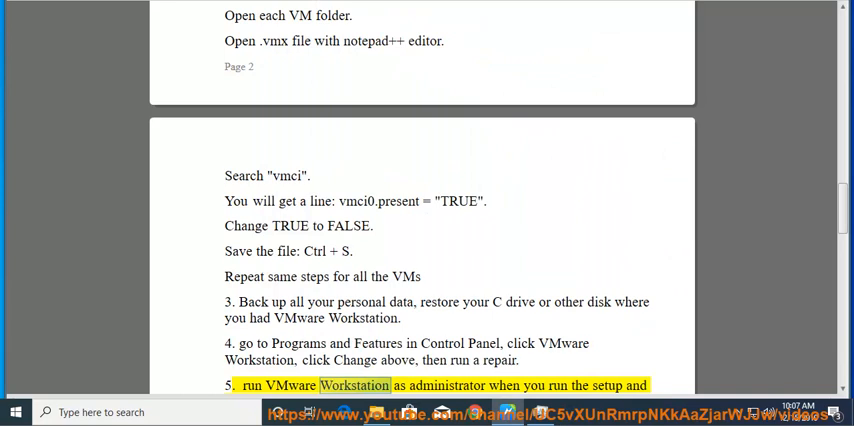
Step: Read steps 5-7 on running setup as administrator, updating drivers in Device Manager and restoring snapshots
double_click(608, 384)
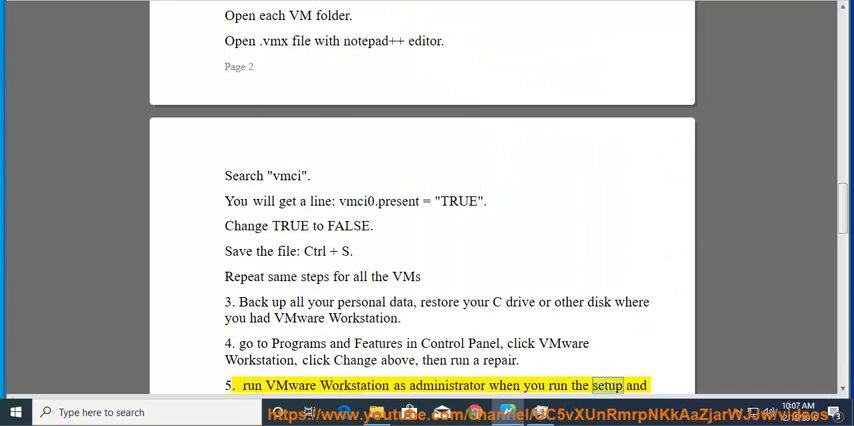
scroll(down, 3)
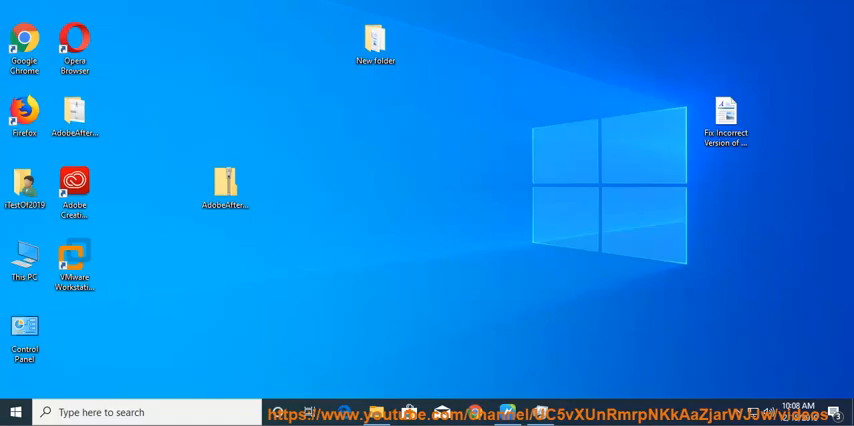
double_click(74, 264)
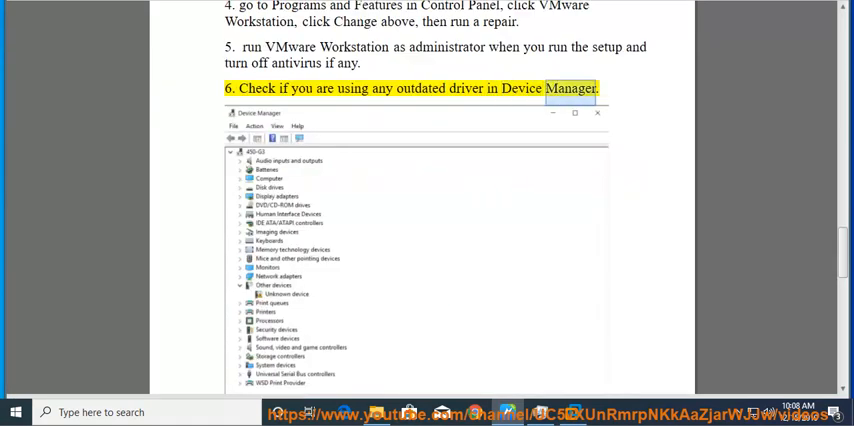
scroll(down, 3)
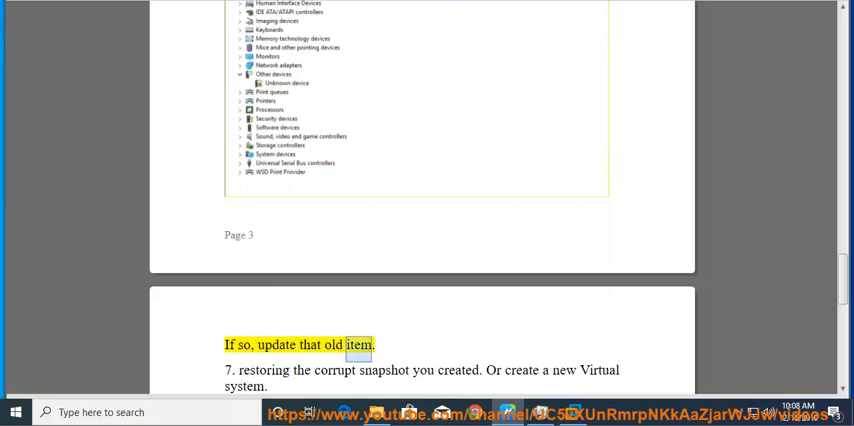
click(228, 368)
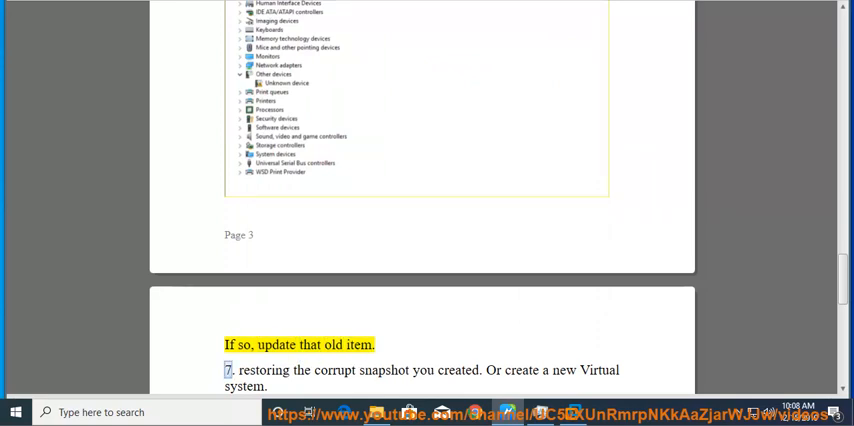